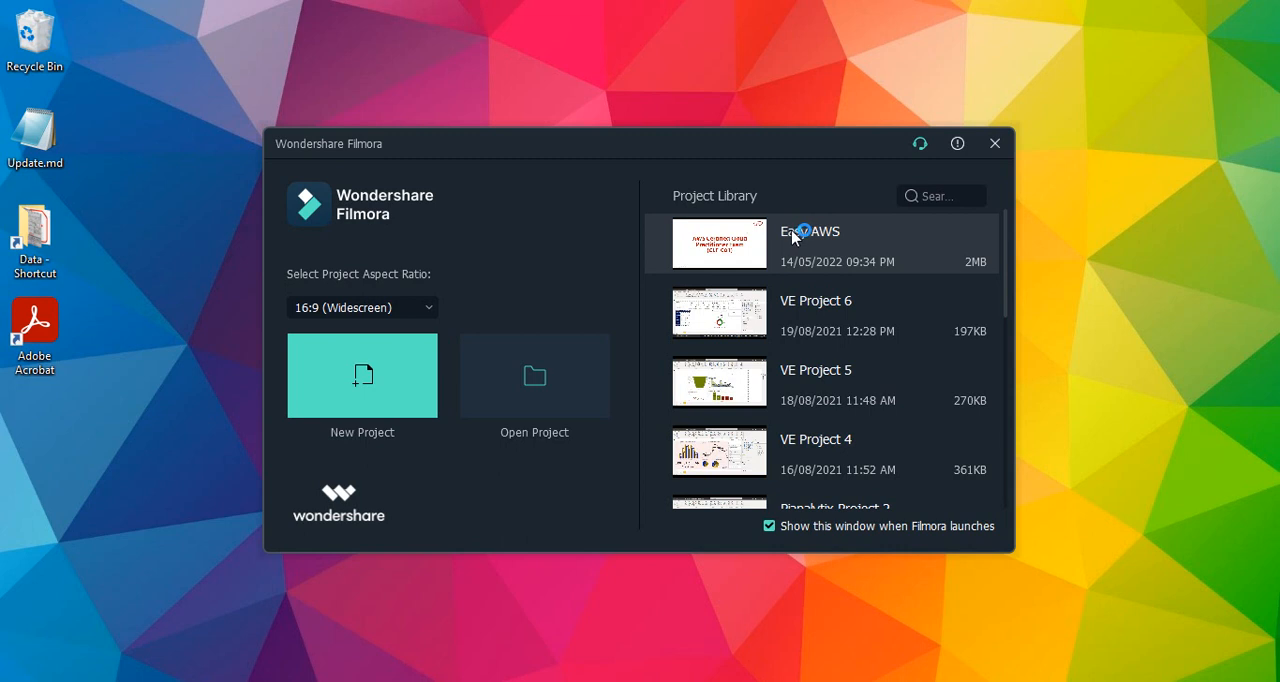
{"action": "mouse_move", "coordinate": [478, 262]}
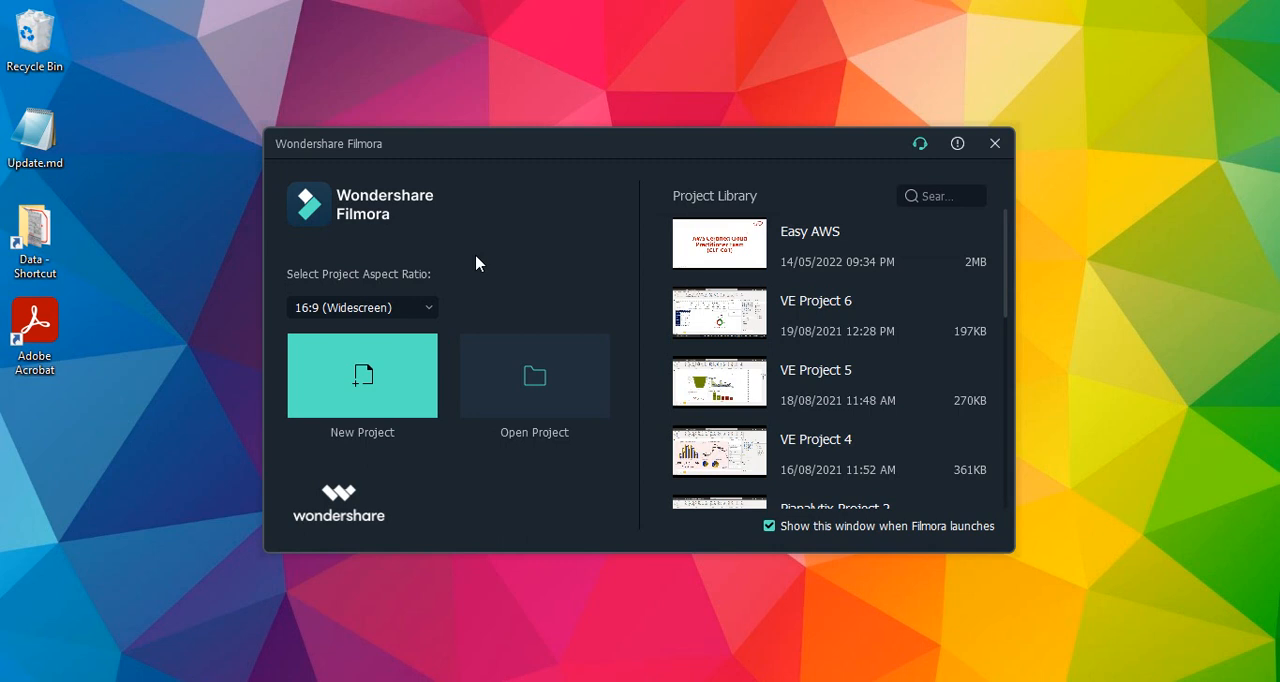
{"action": "mouse_move", "coordinate": [730, 378]}
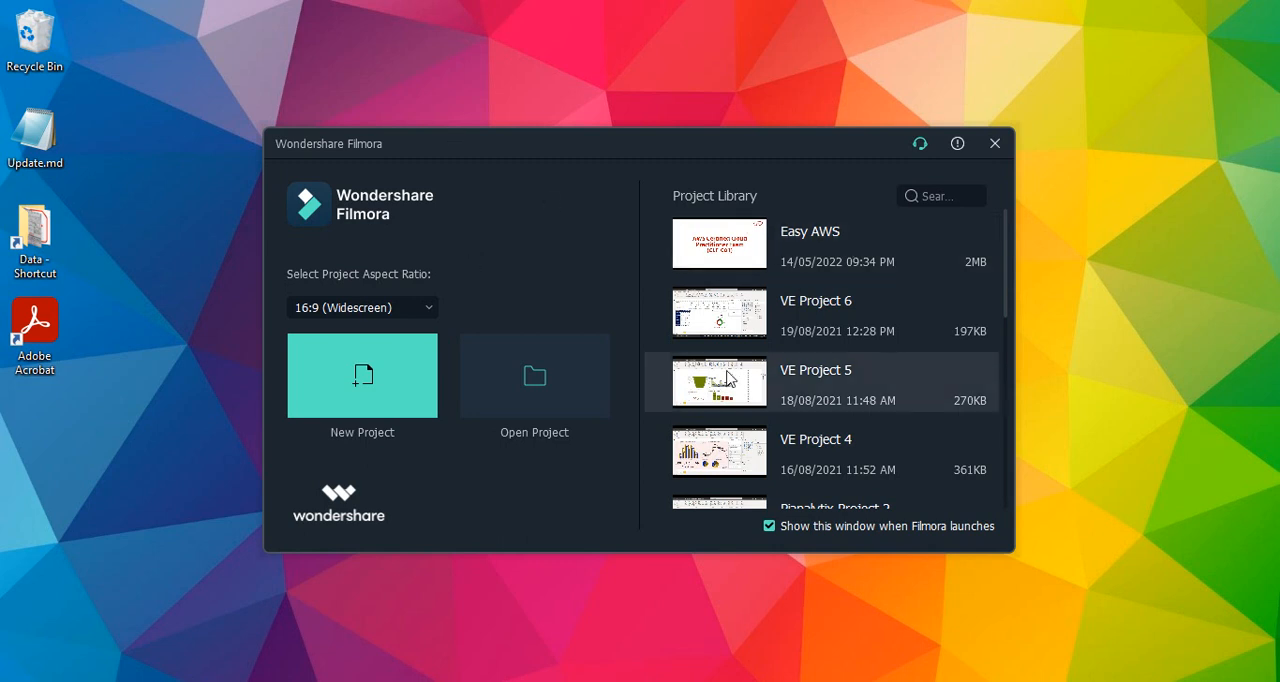
{"action": "mouse_move", "coordinate": [748, 212]}
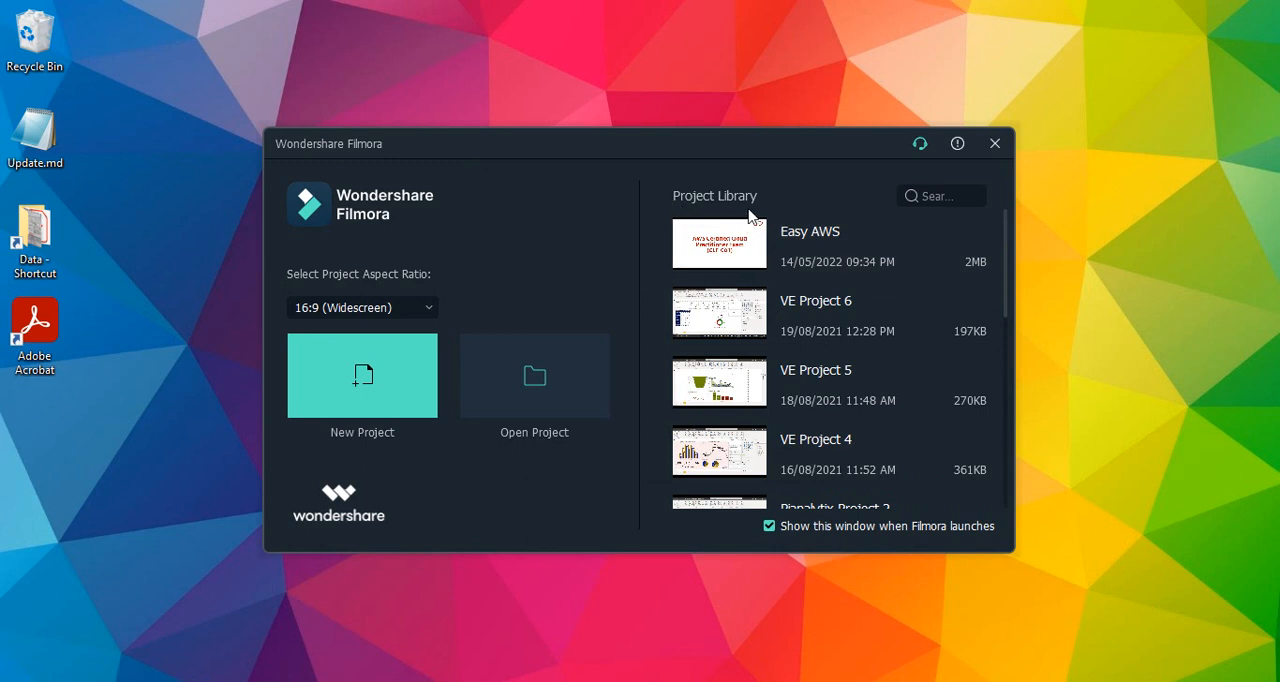
{"action": "mouse_move", "coordinate": [844, 462]}
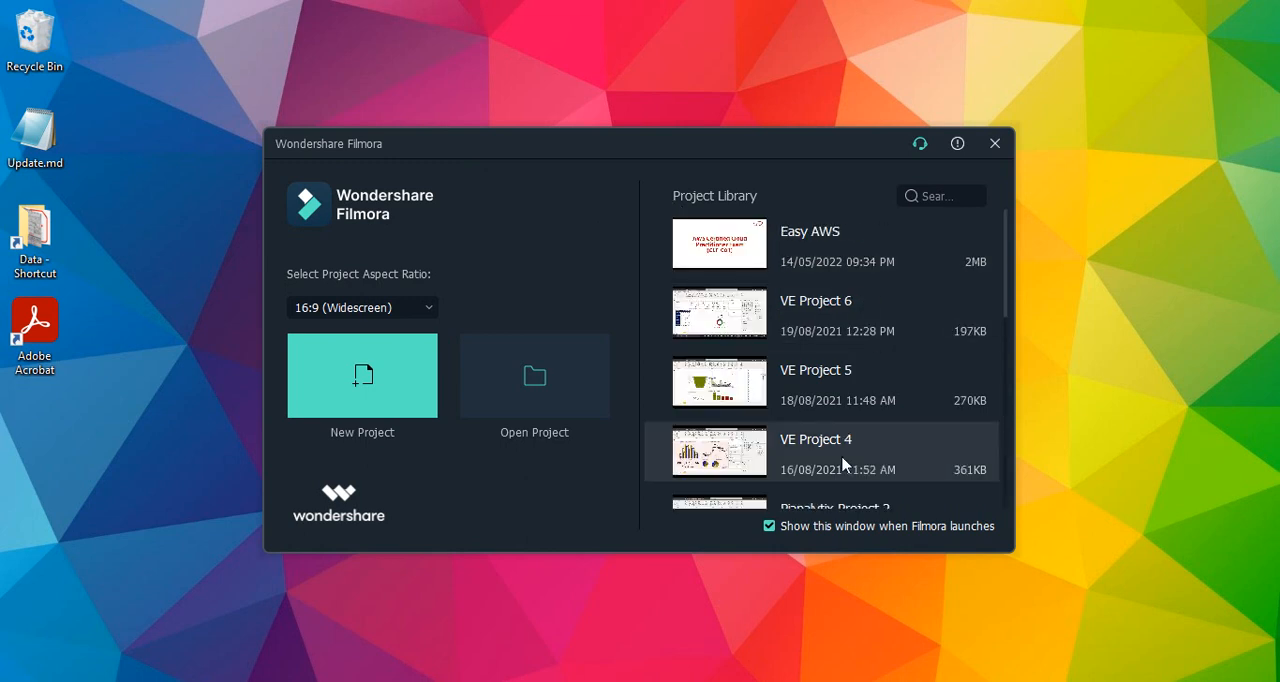
{"action": "mouse_move", "coordinate": [798, 472]}
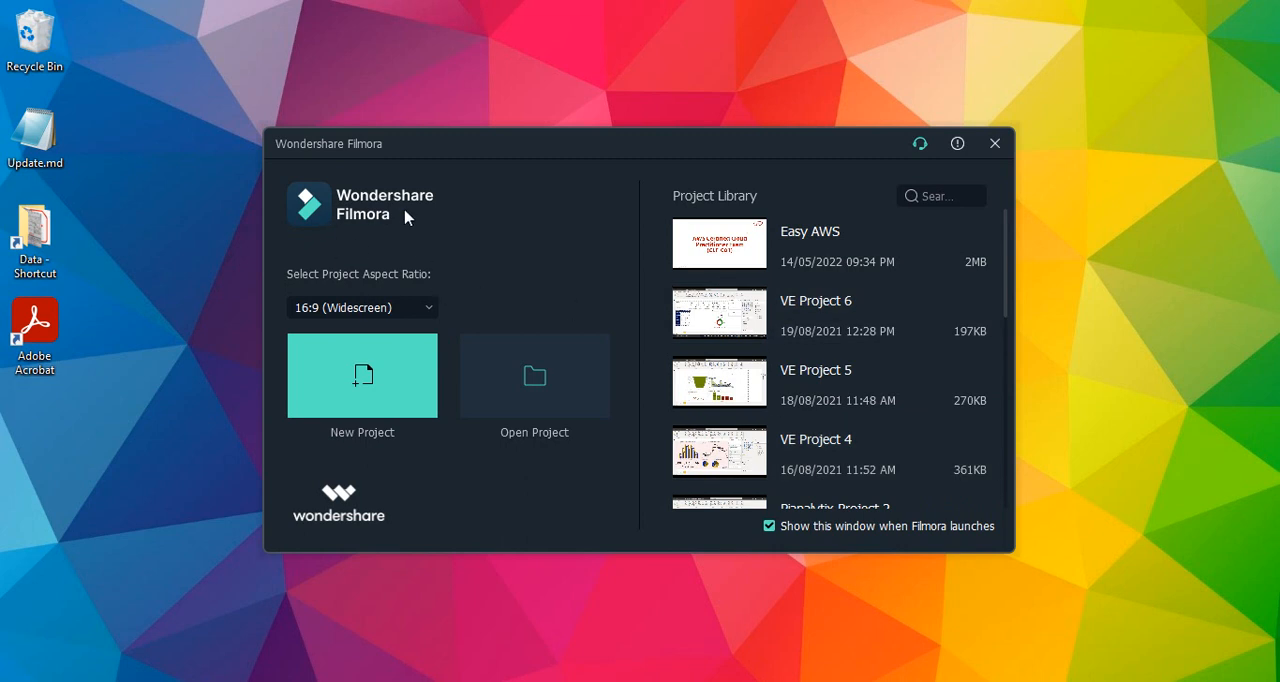
{"action": "mouse_move", "coordinate": [398, 238]}
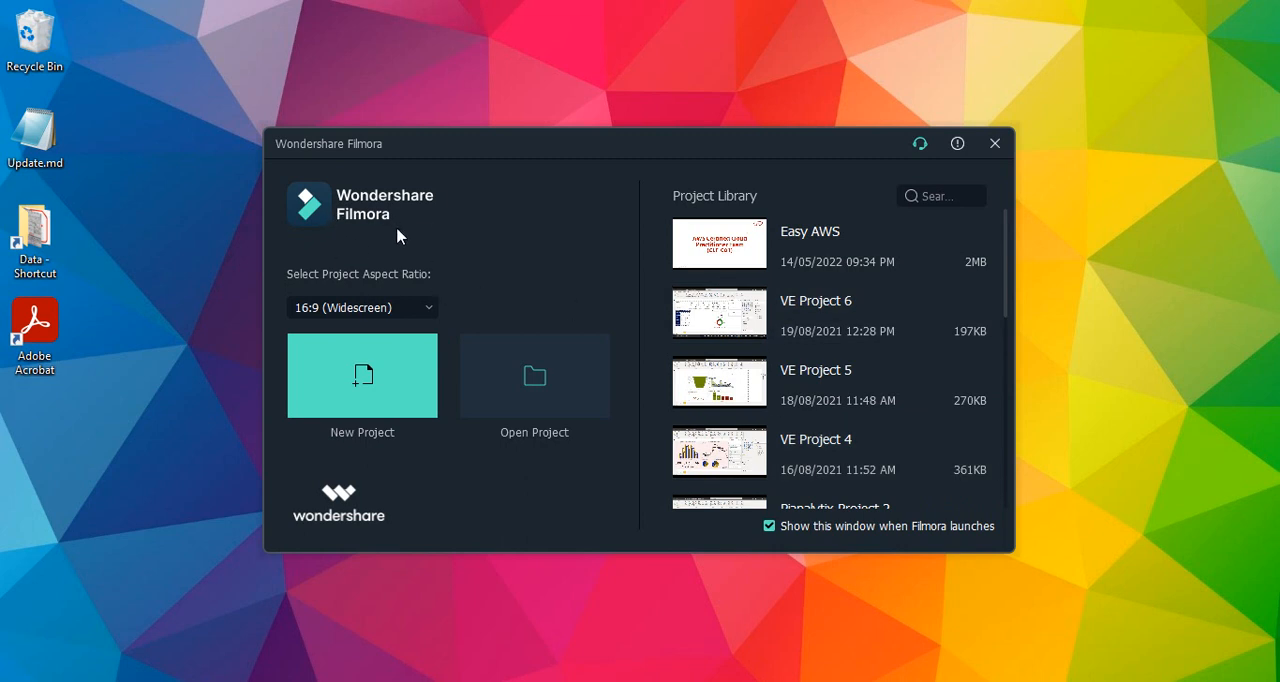
- Start a new 16:9 widescreen project and dismiss the Message Center notice
{"action": "left_click", "coordinate": [362, 308]}
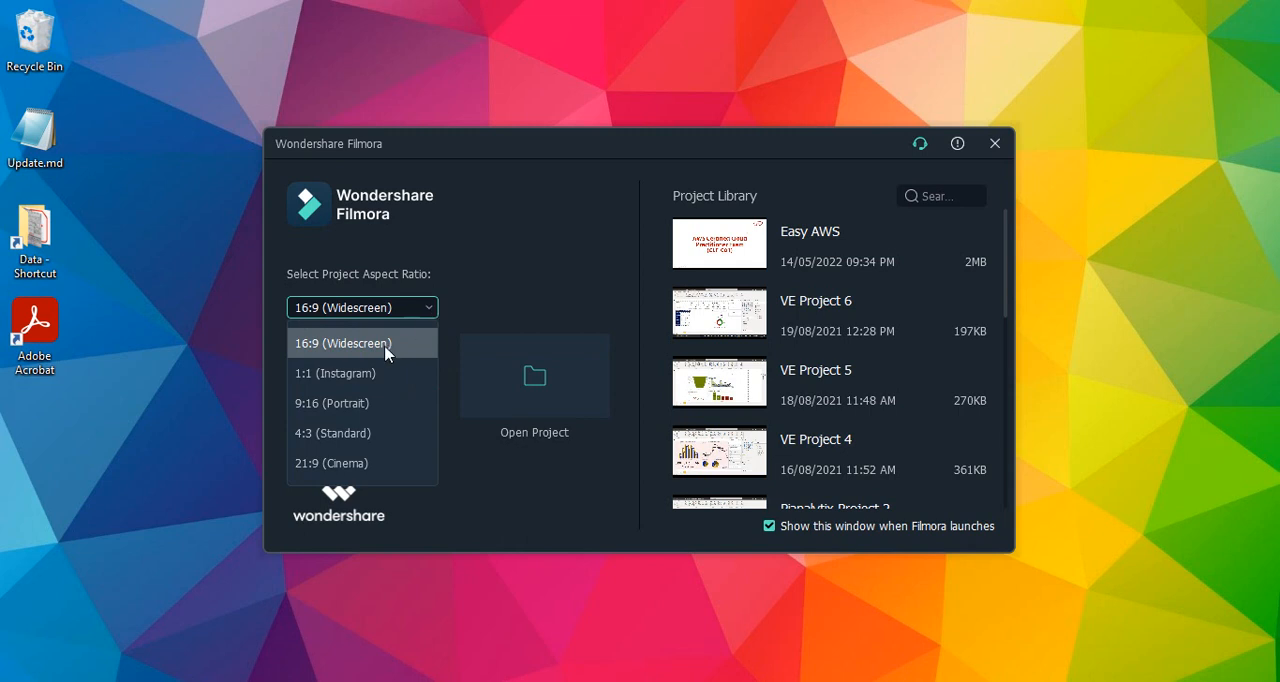
{"action": "mouse_move", "coordinate": [364, 458]}
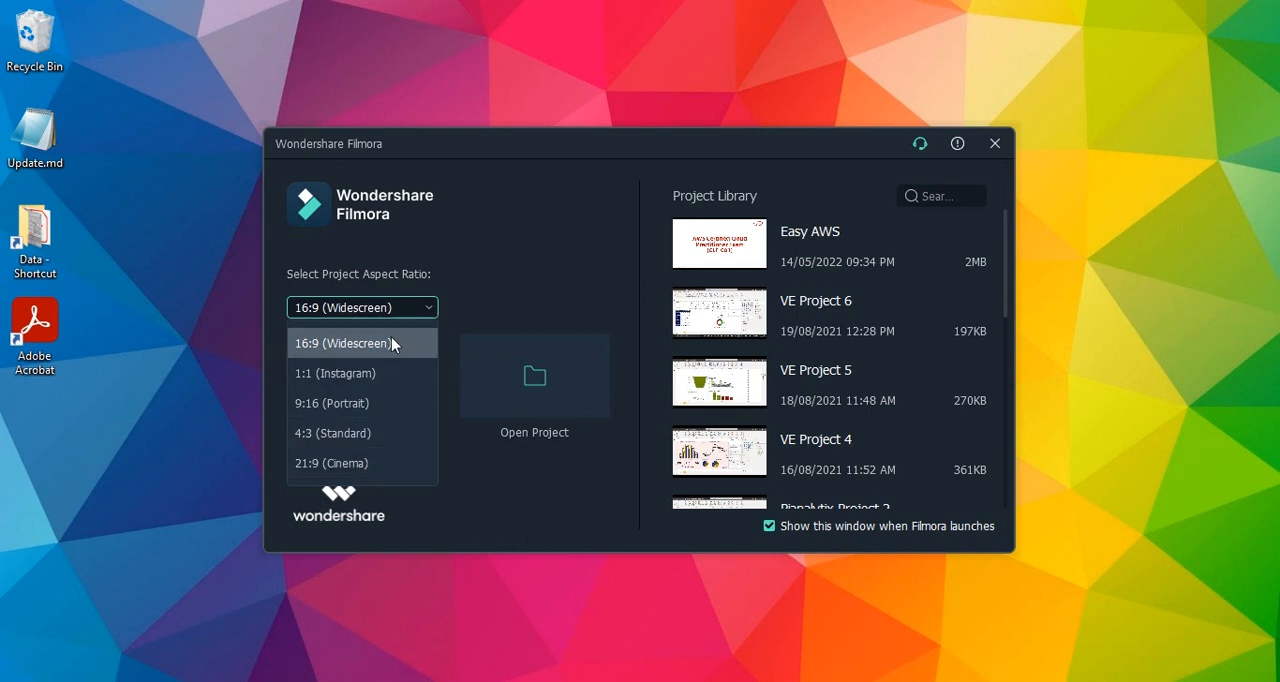
{"action": "mouse_move", "coordinate": [376, 392]}
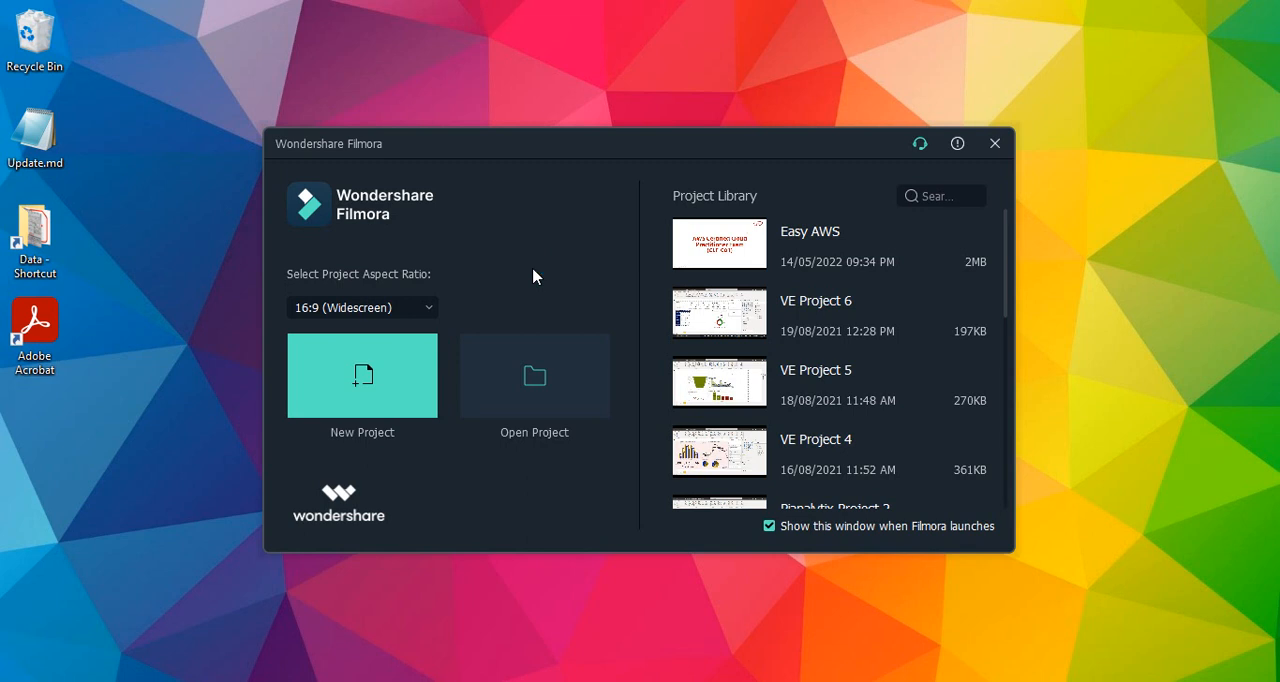
{"action": "mouse_move", "coordinate": [408, 356]}
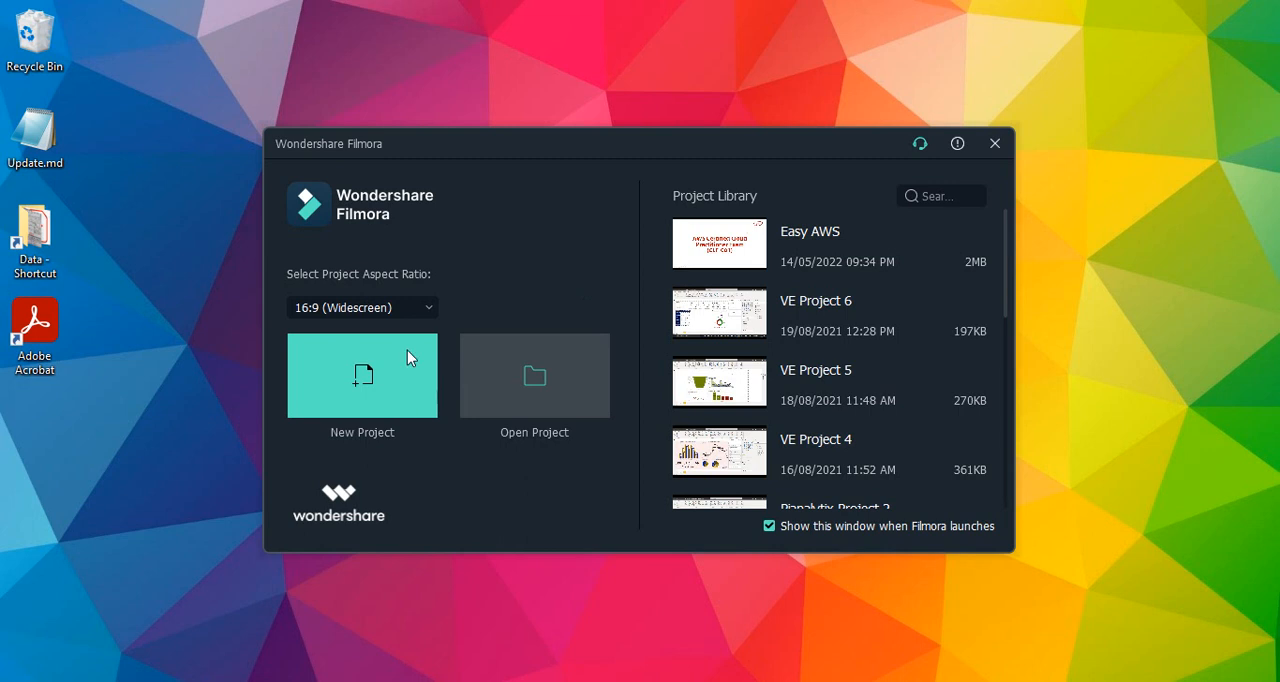
{"action": "mouse_move", "coordinate": [484, 396]}
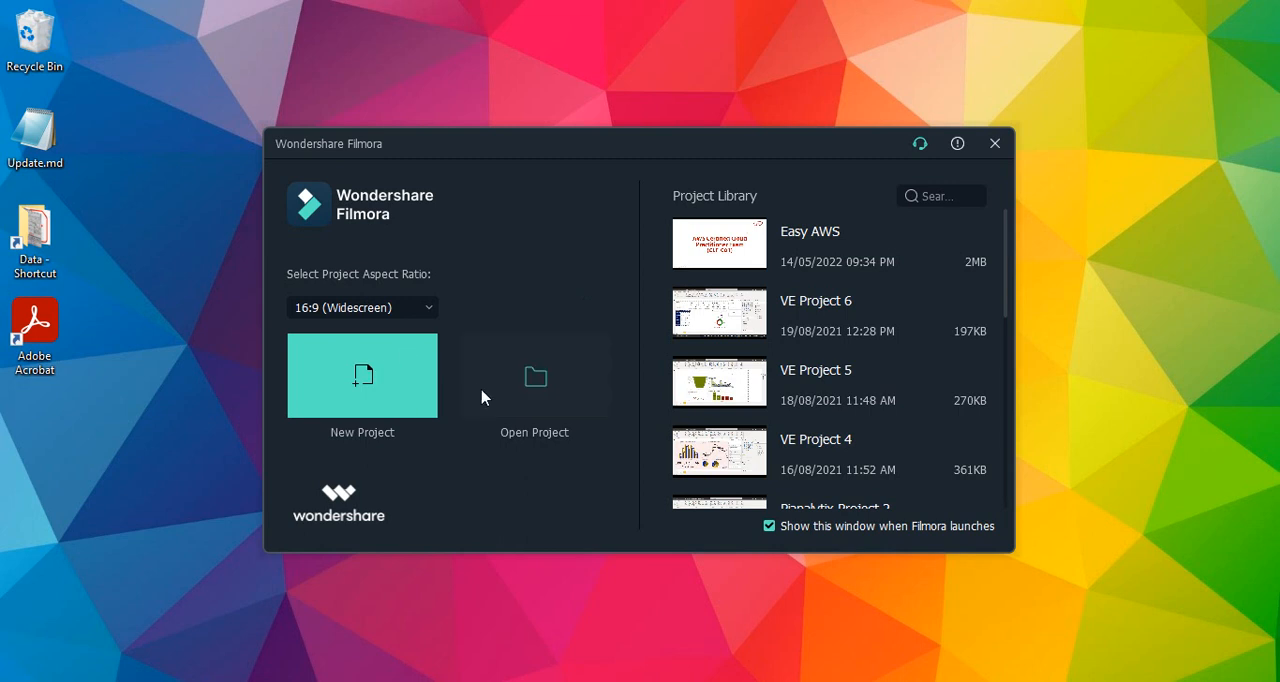
{"action": "mouse_move", "coordinate": [534, 432]}
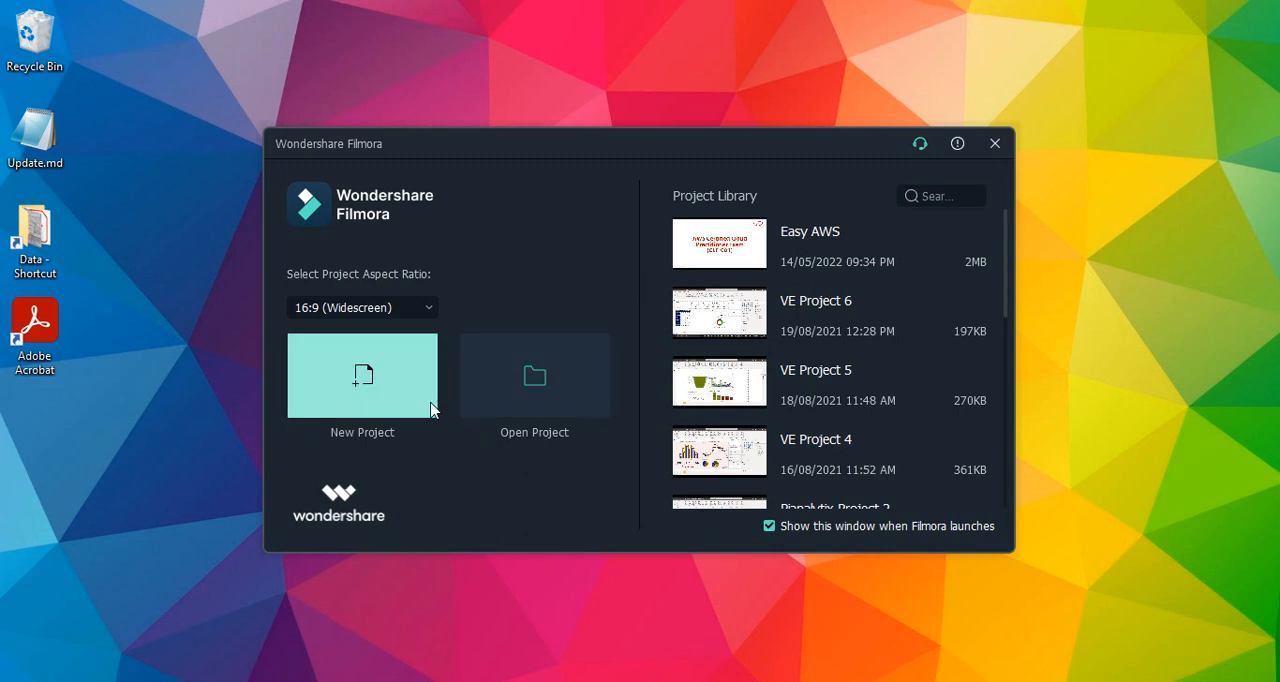
{"action": "mouse_move", "coordinate": [356, 380]}
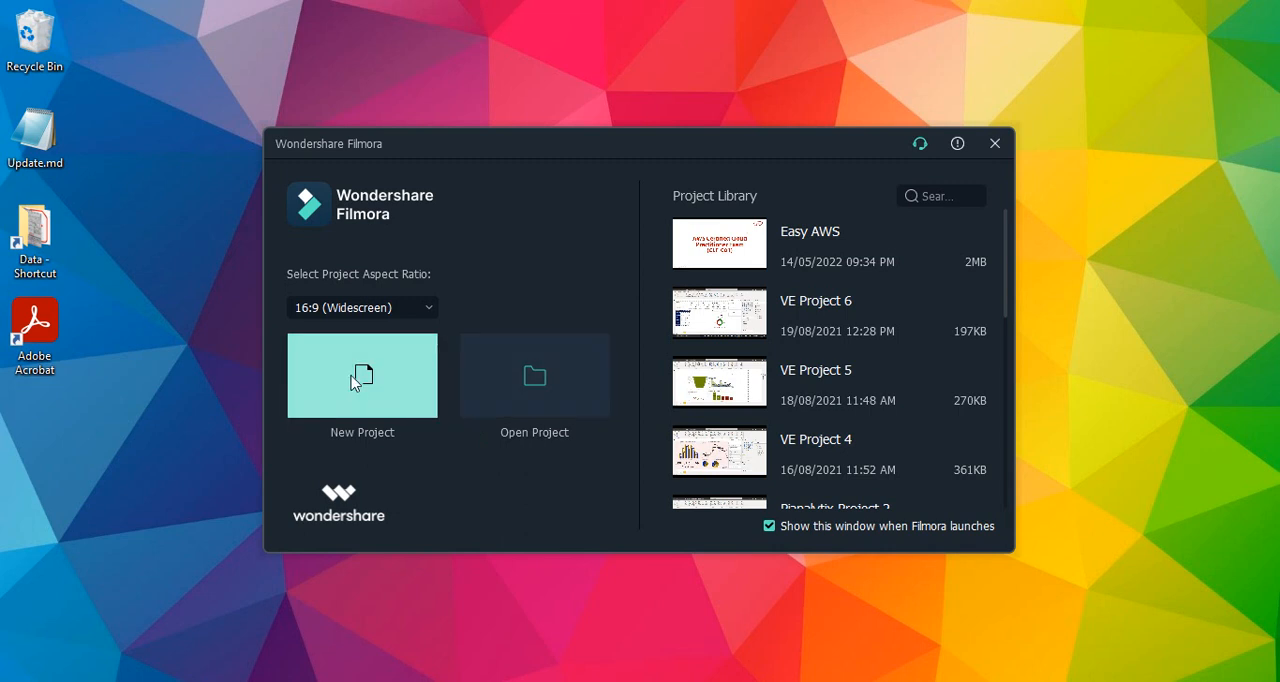
{"action": "left_click", "coordinate": [362, 374]}
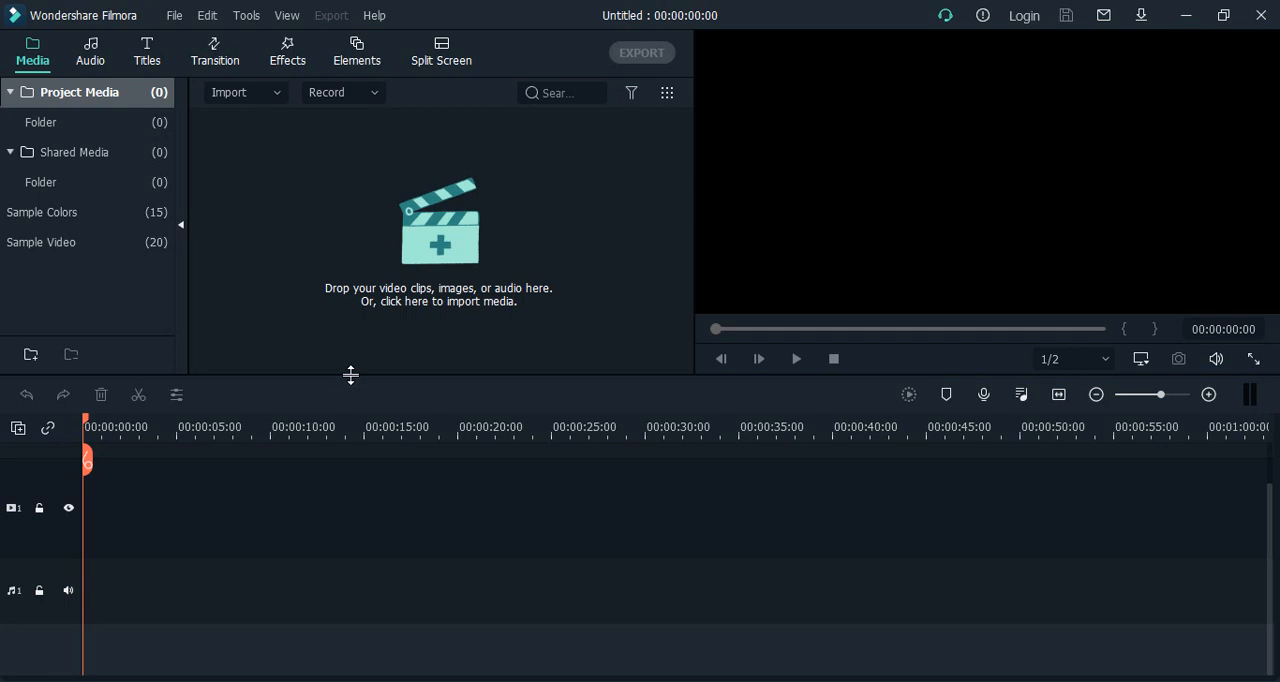
{"action": "mouse_move", "coordinate": [392, 348]}
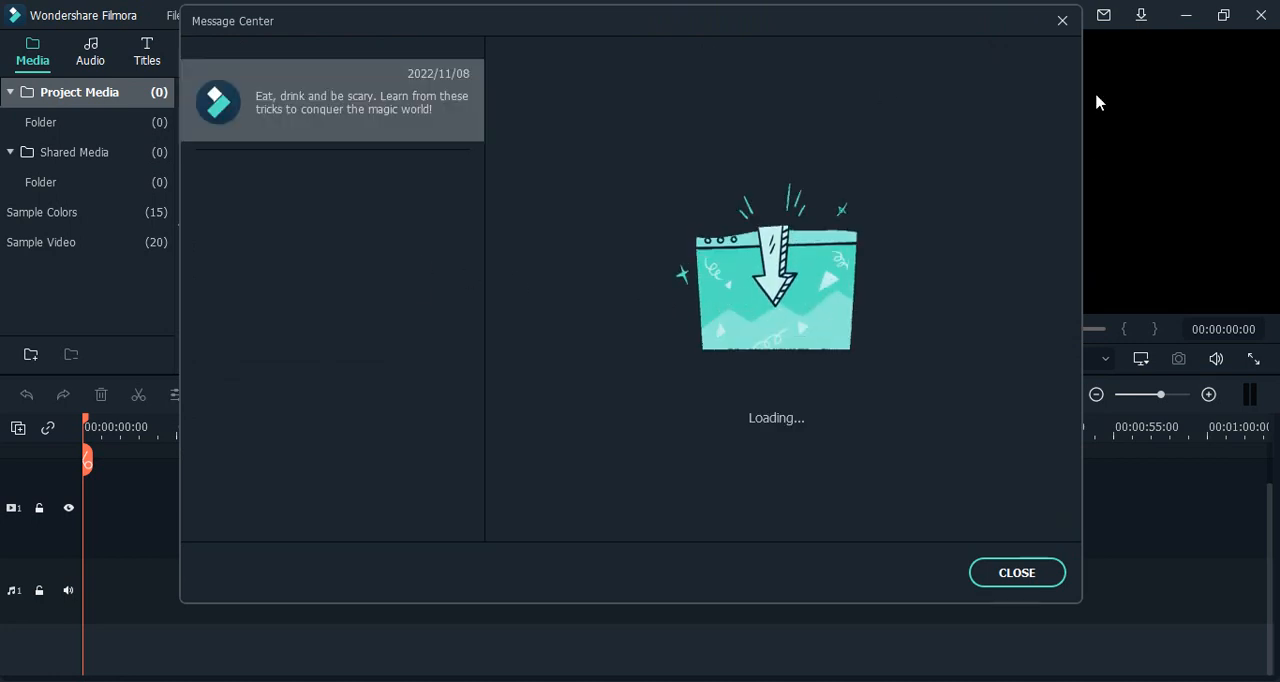
{"action": "mouse_move", "coordinate": [1144, 592]}
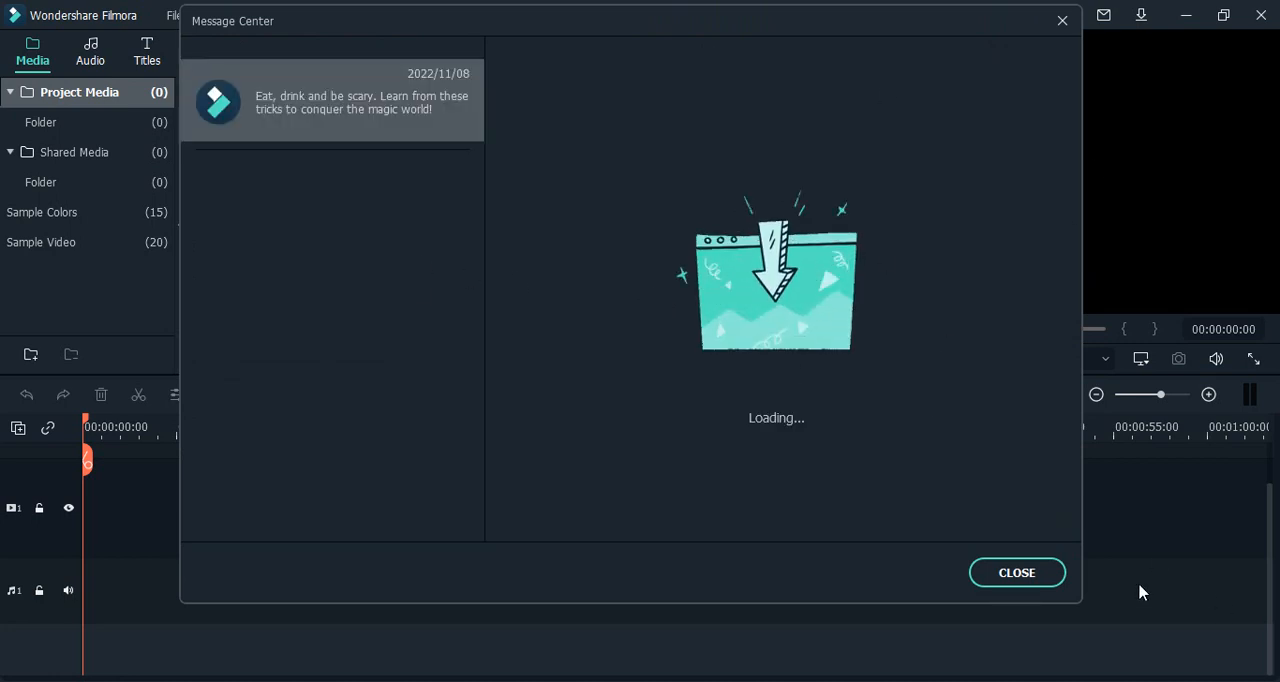
{"action": "left_click", "coordinate": [1016, 572]}
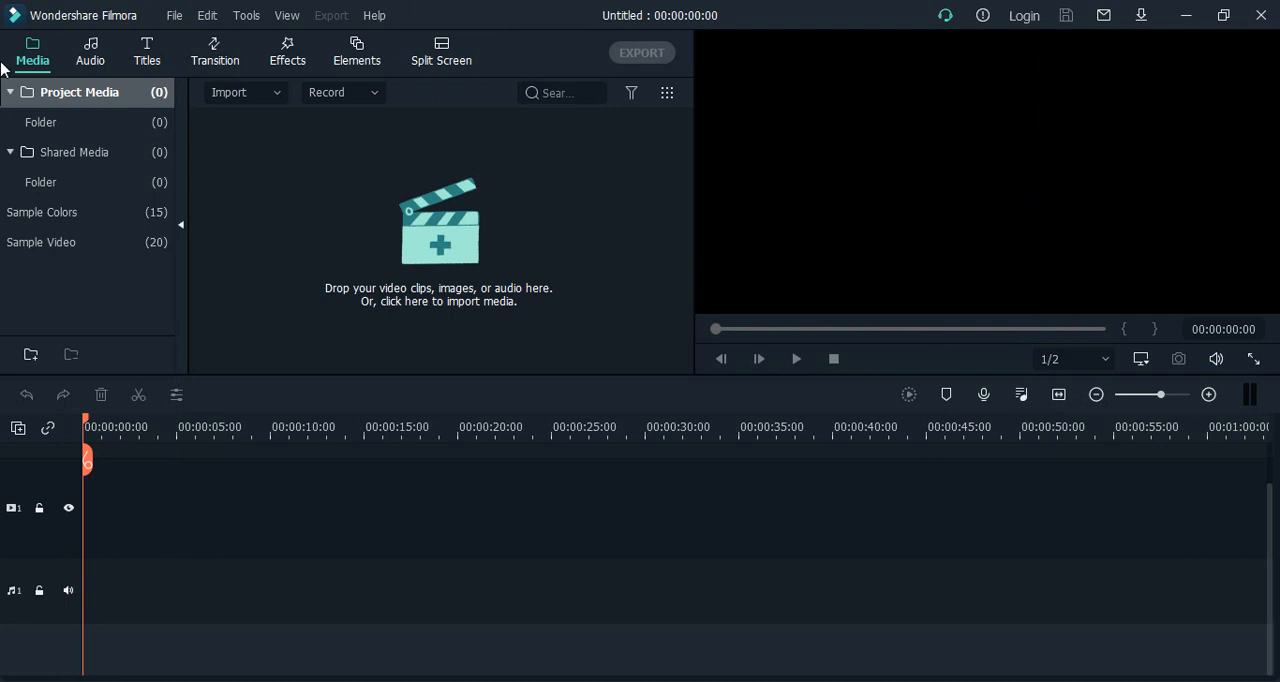
{"action": "mouse_move", "coordinate": [294, 238]}
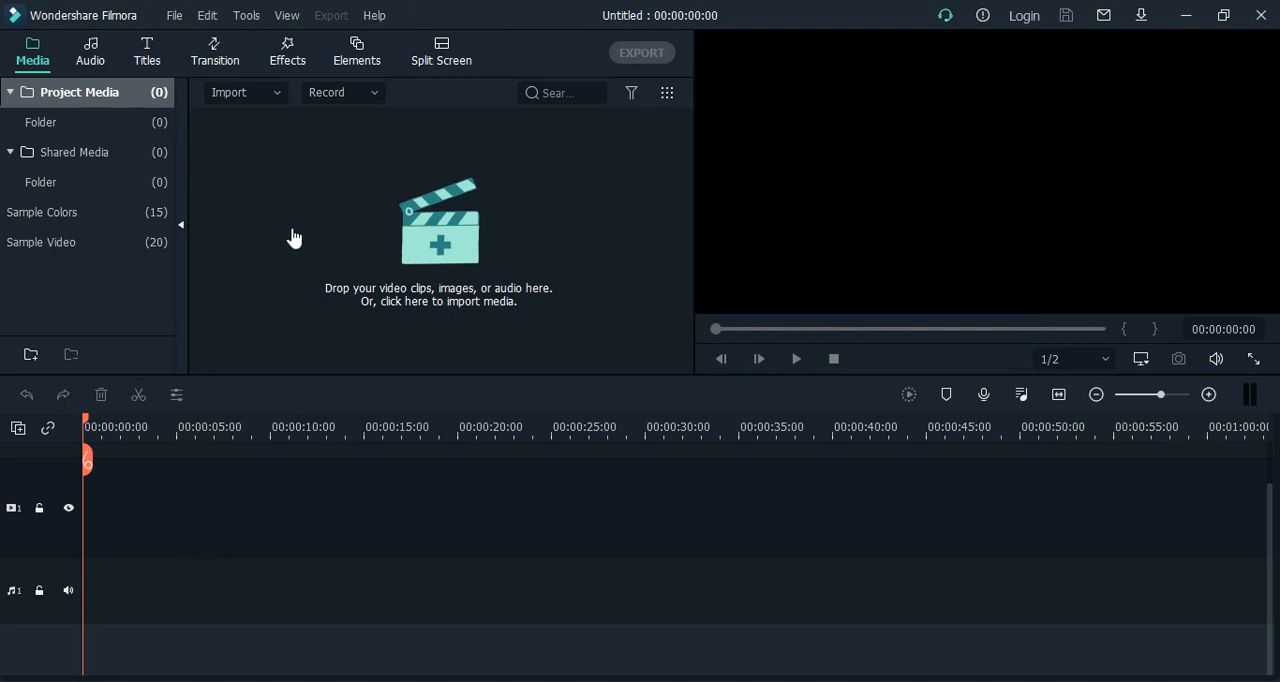
{"action": "left_click", "coordinate": [176, 16]}
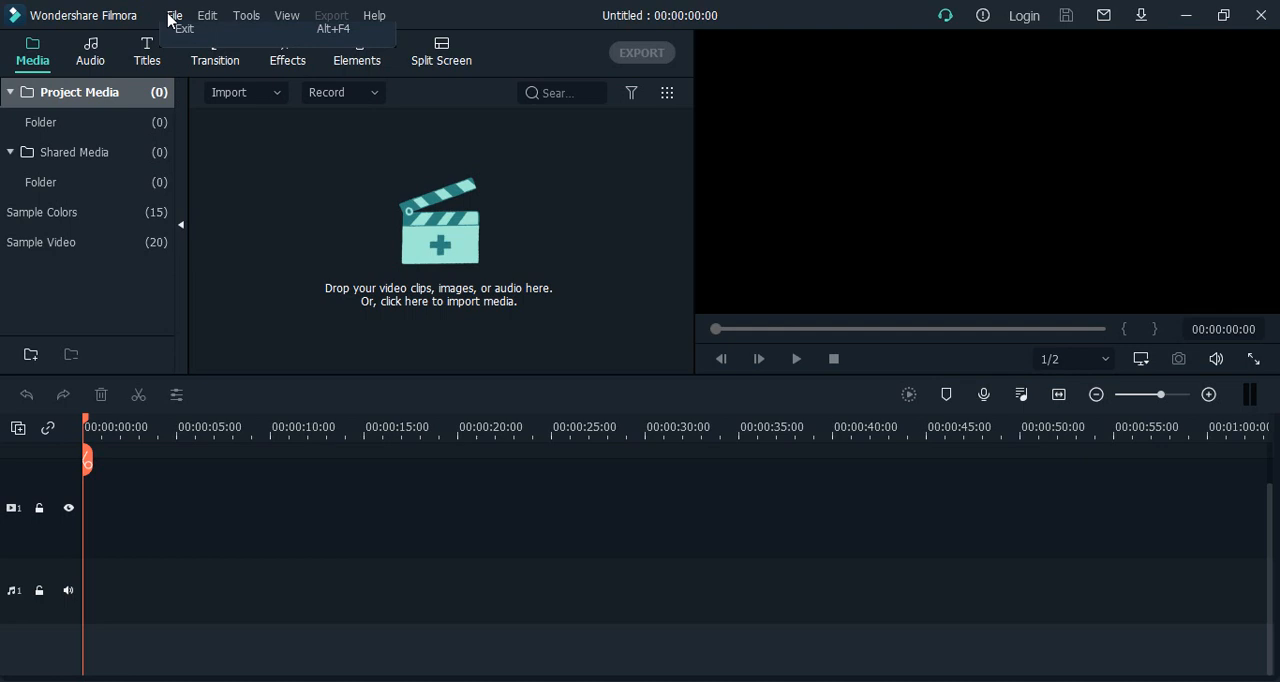
{"action": "left_click", "coordinate": [178, 16]}
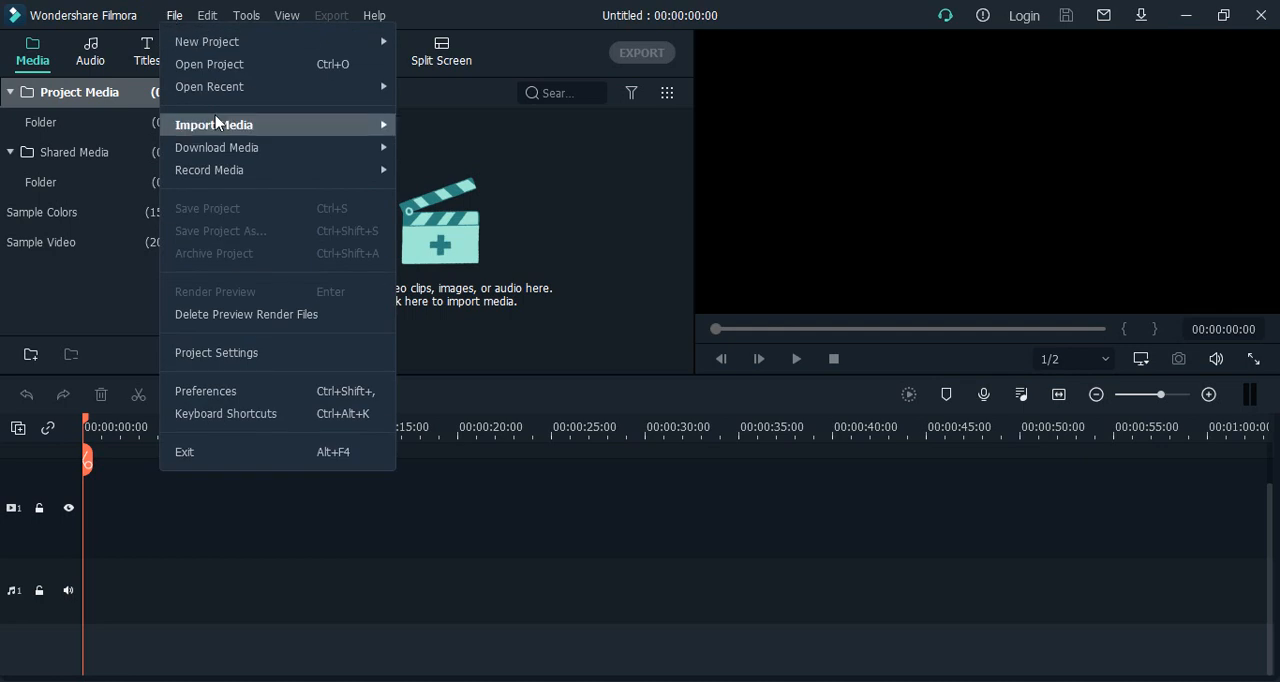
{"action": "mouse_move", "coordinate": [212, 124]}
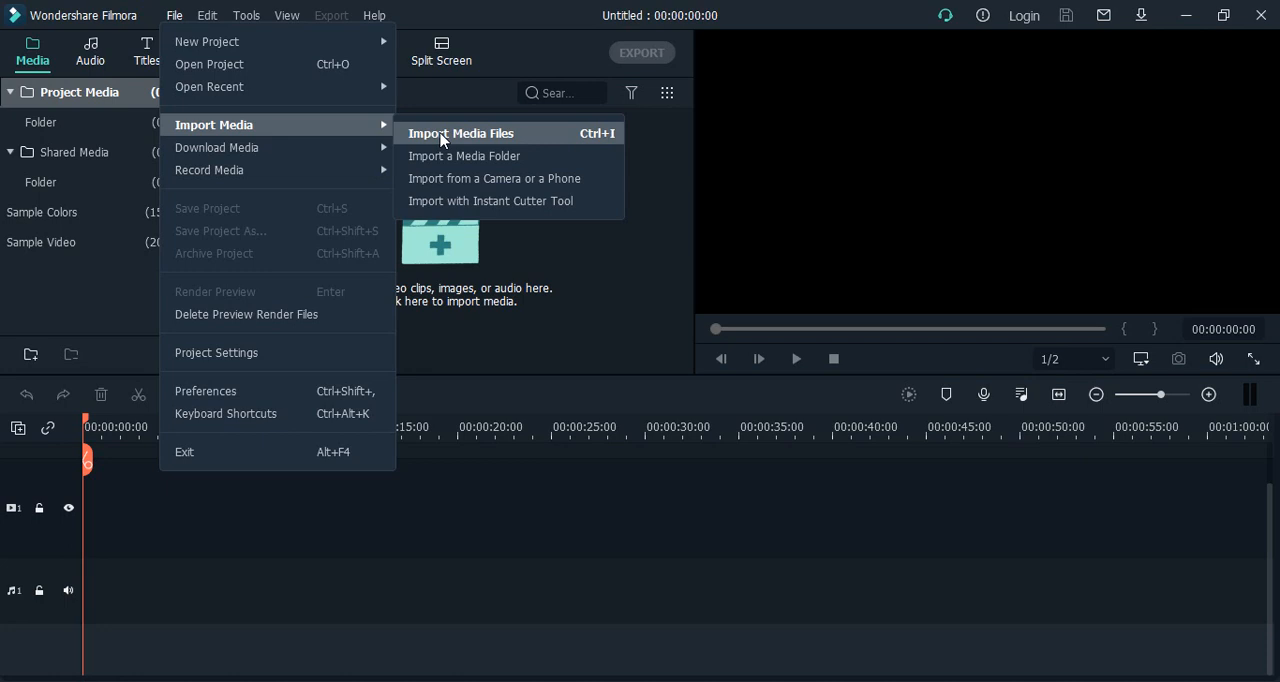
{"action": "mouse_move", "coordinate": [488, 138]}
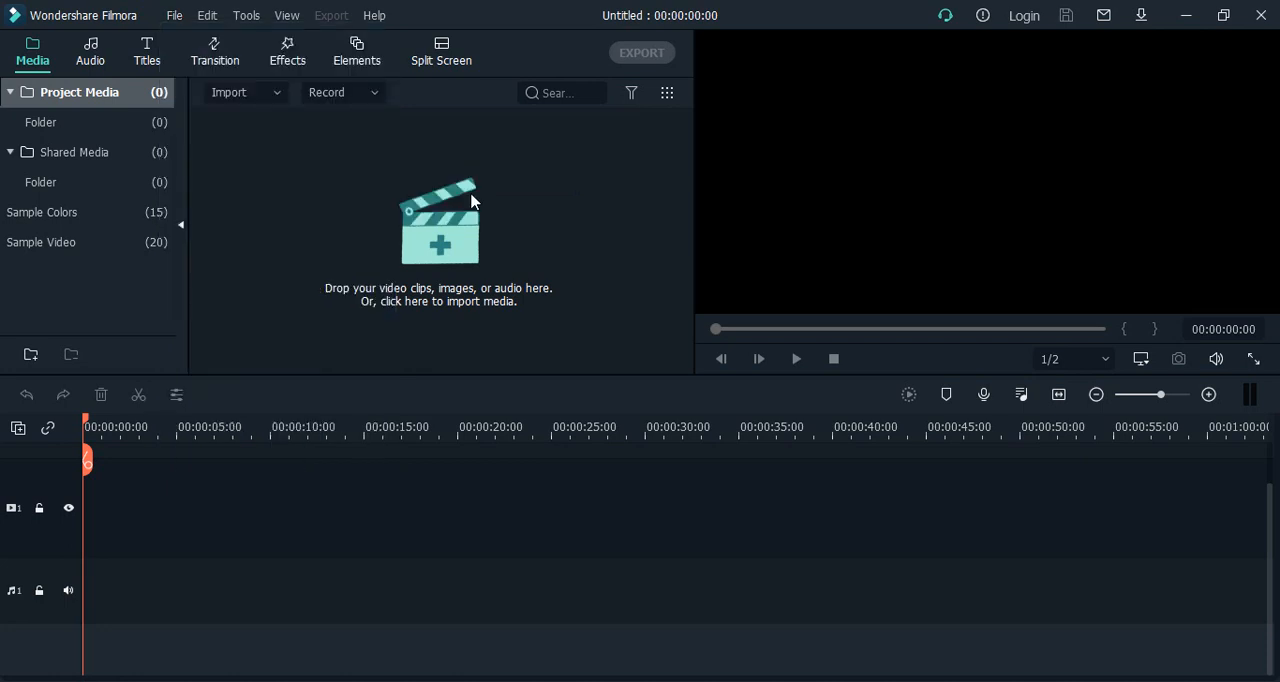
- Import '1 Add Recovery Email.wmv' from the Gmail folder into Project Media
{"action": "left_click", "coordinate": [440, 230]}
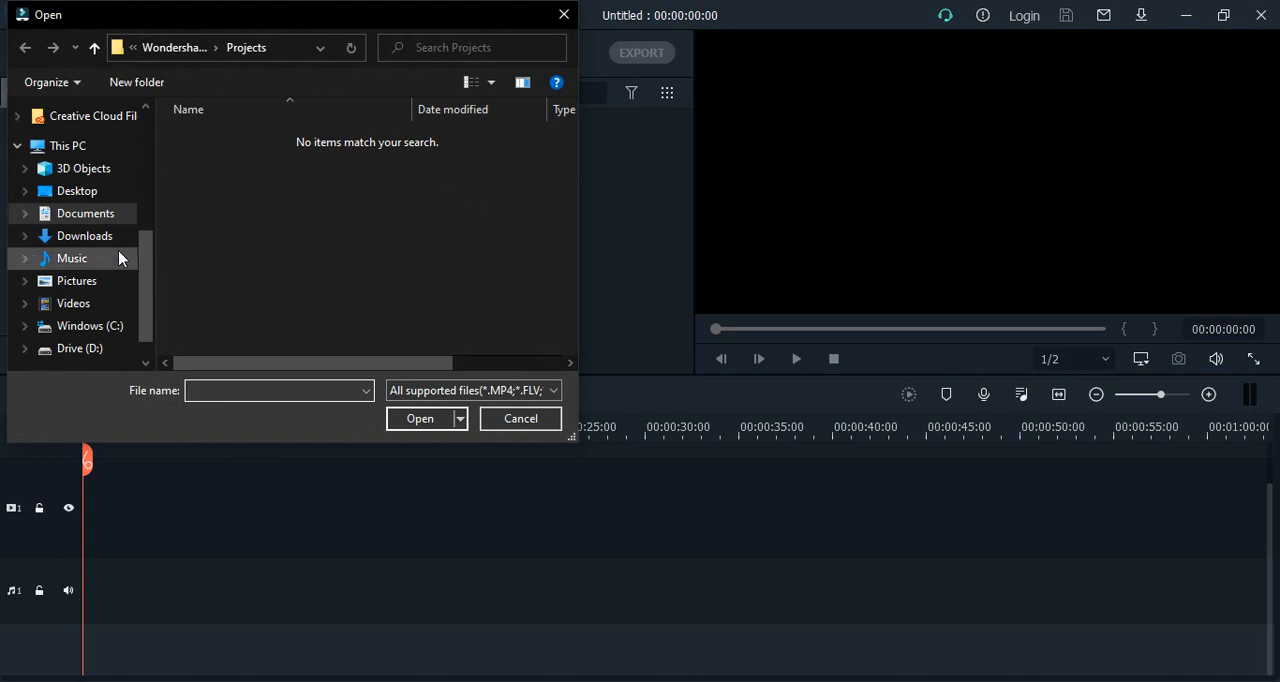
{"action": "scroll", "scroll_direction": "down", "scroll_amount": 3}
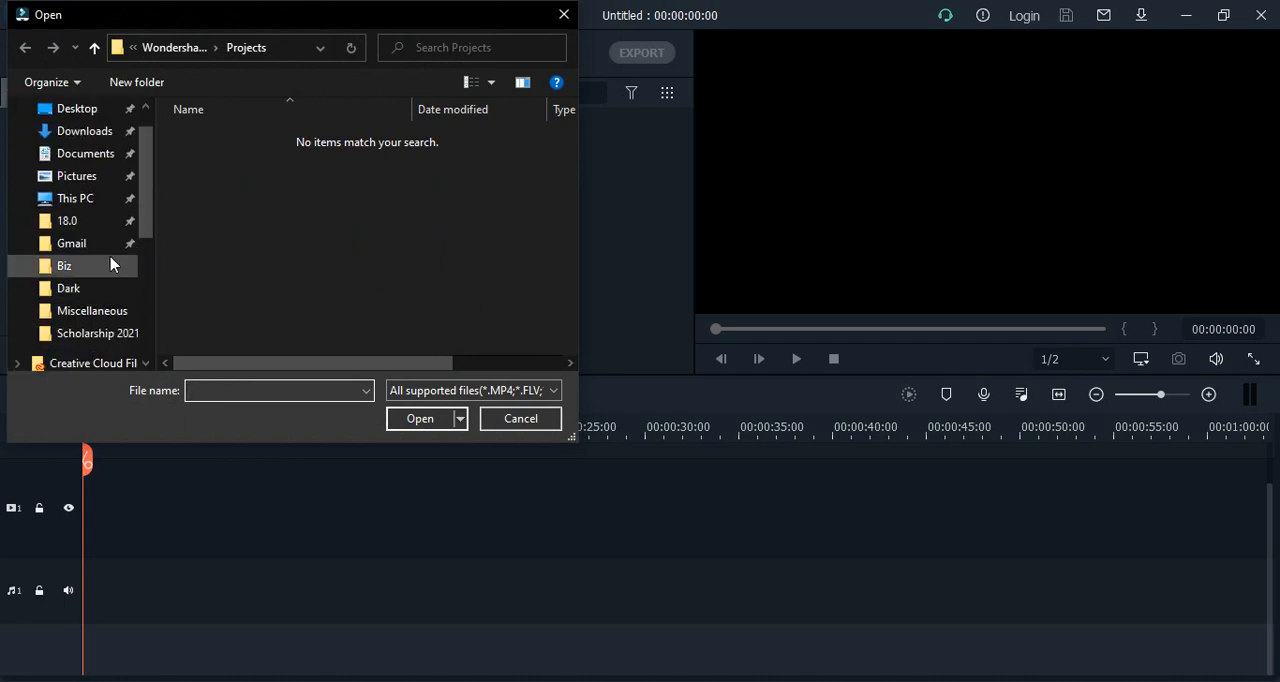
{"action": "left_click", "coordinate": [72, 244]}
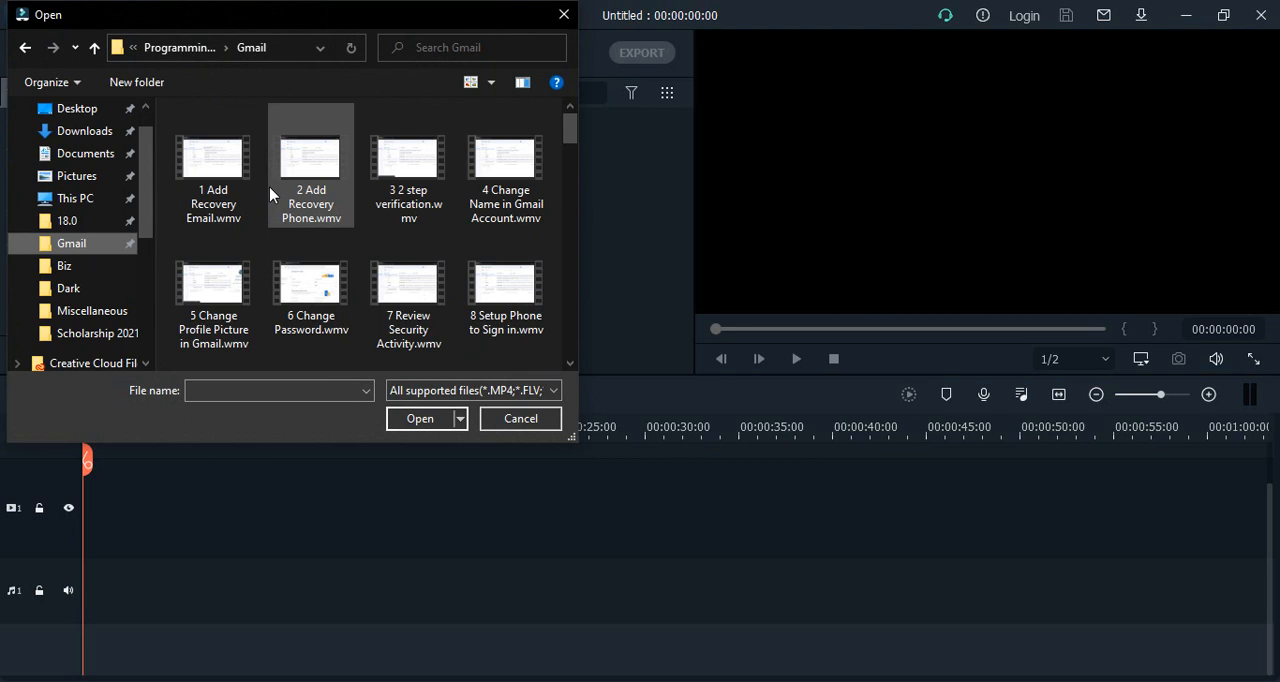
{"action": "left_click", "coordinate": [212, 164]}
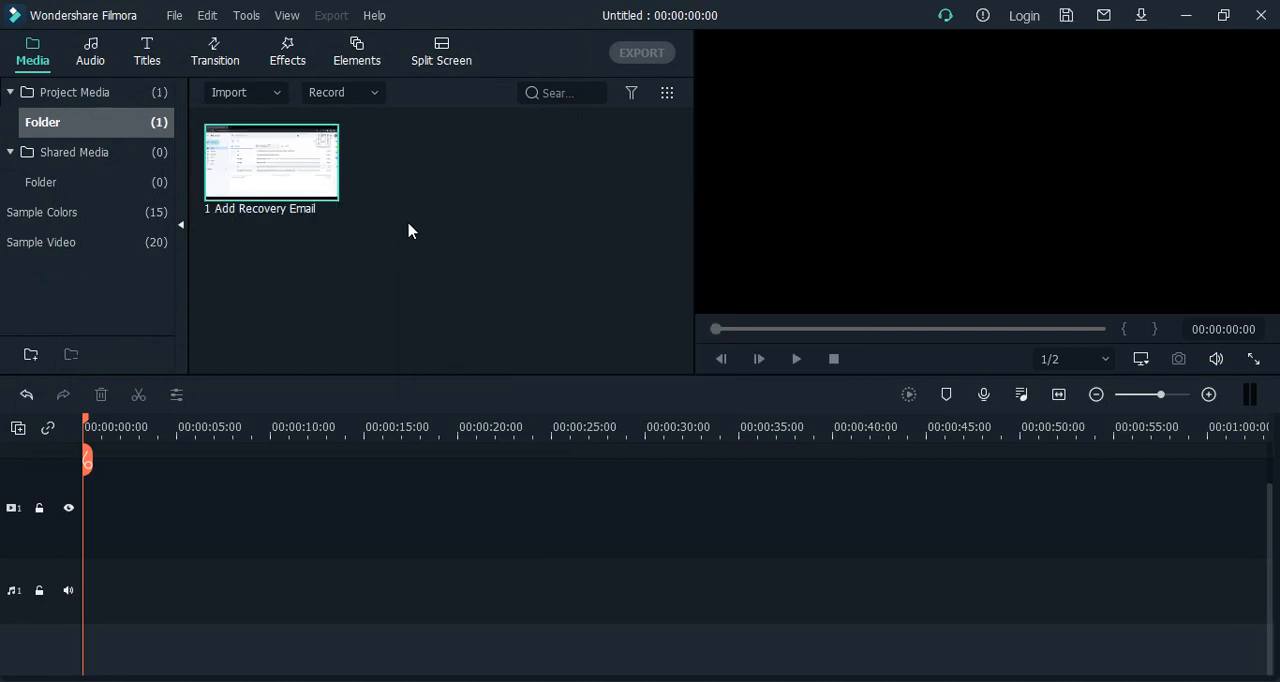
{"action": "mouse_move", "coordinate": [536, 532]}
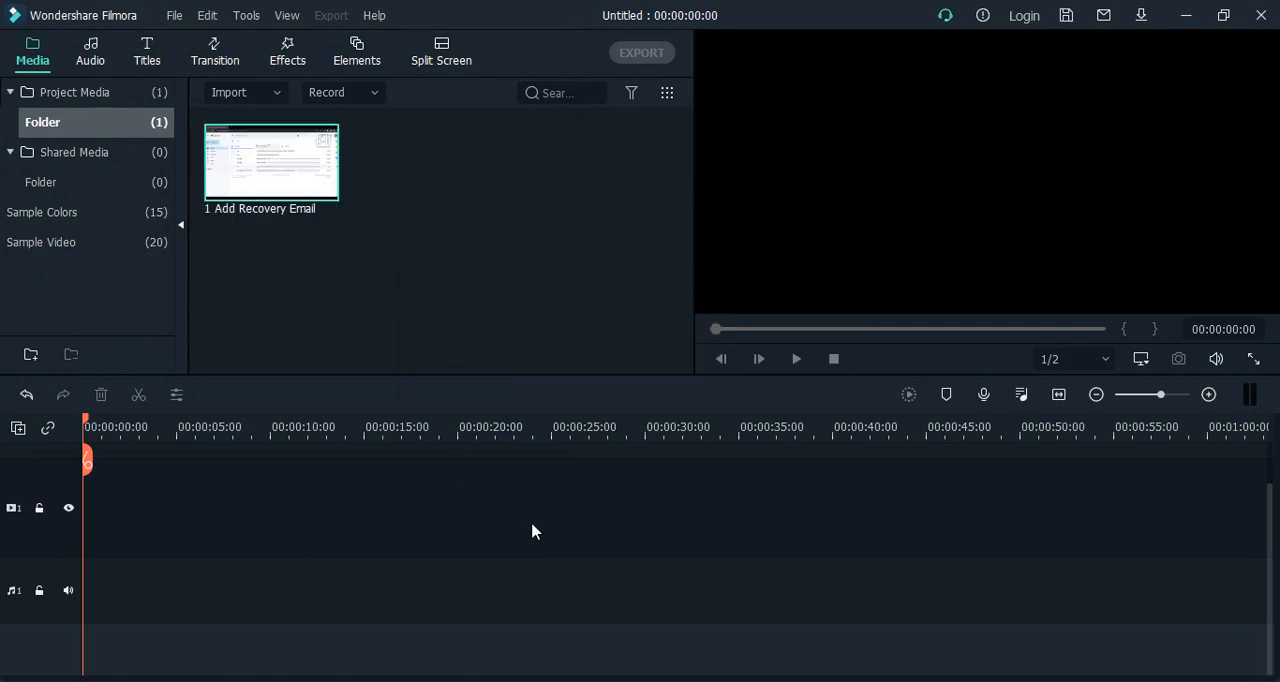